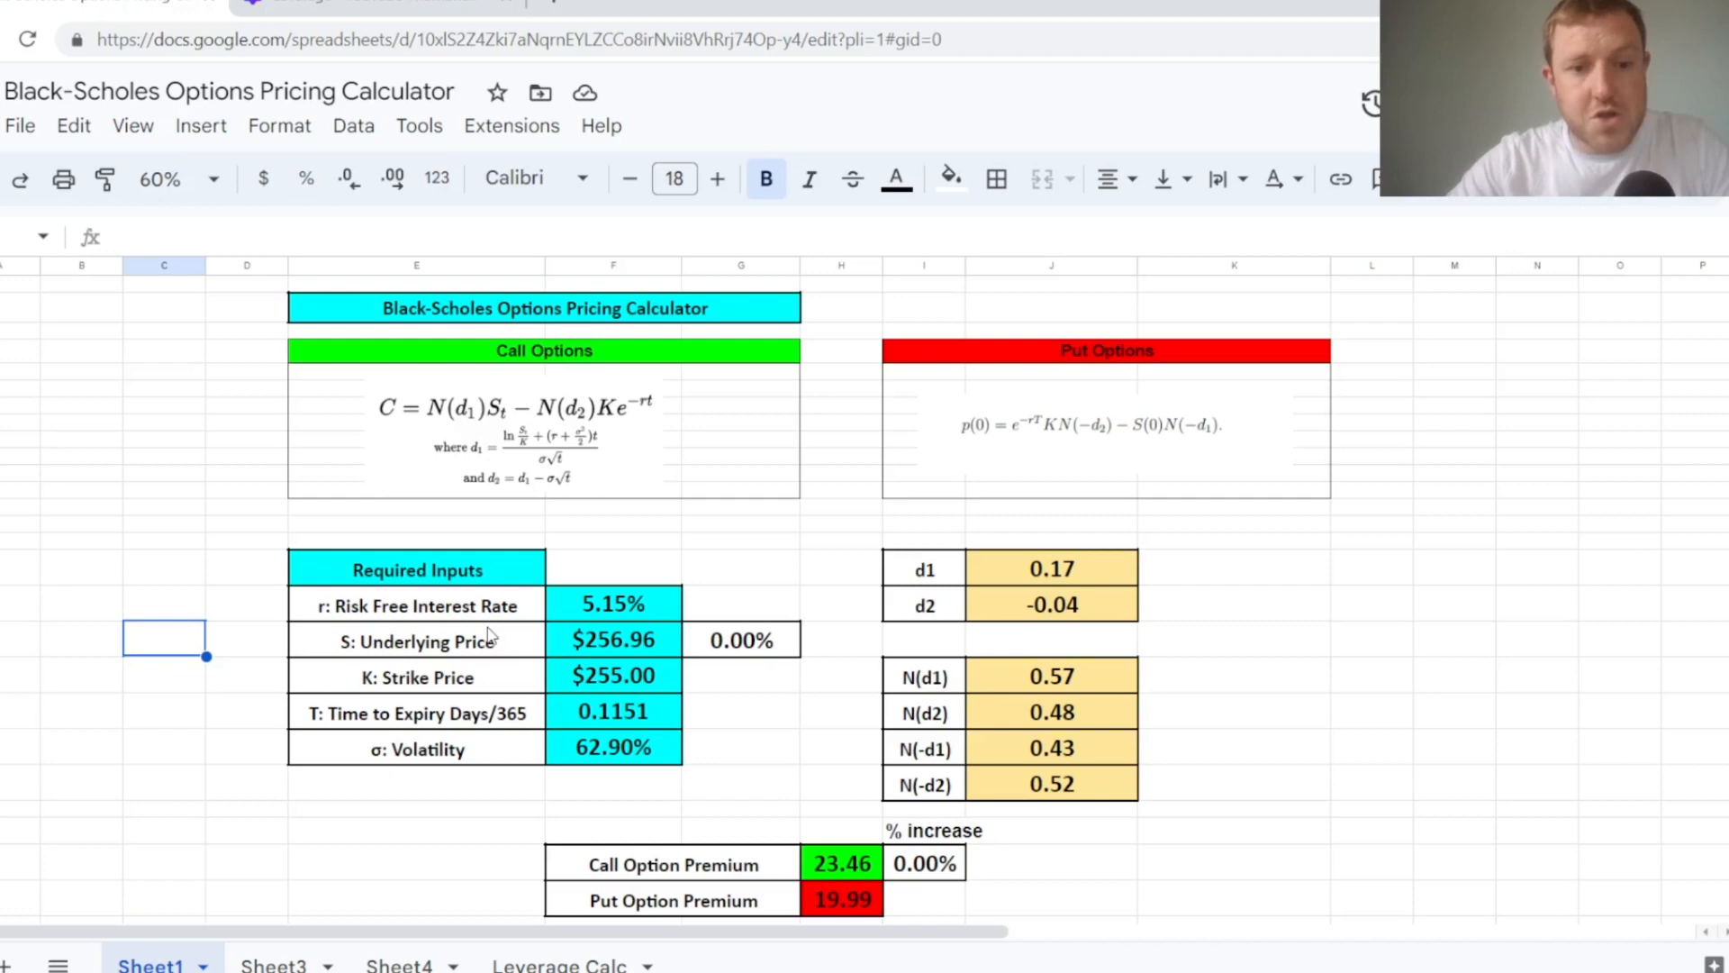
pyautogui.moveTo(549, 648)
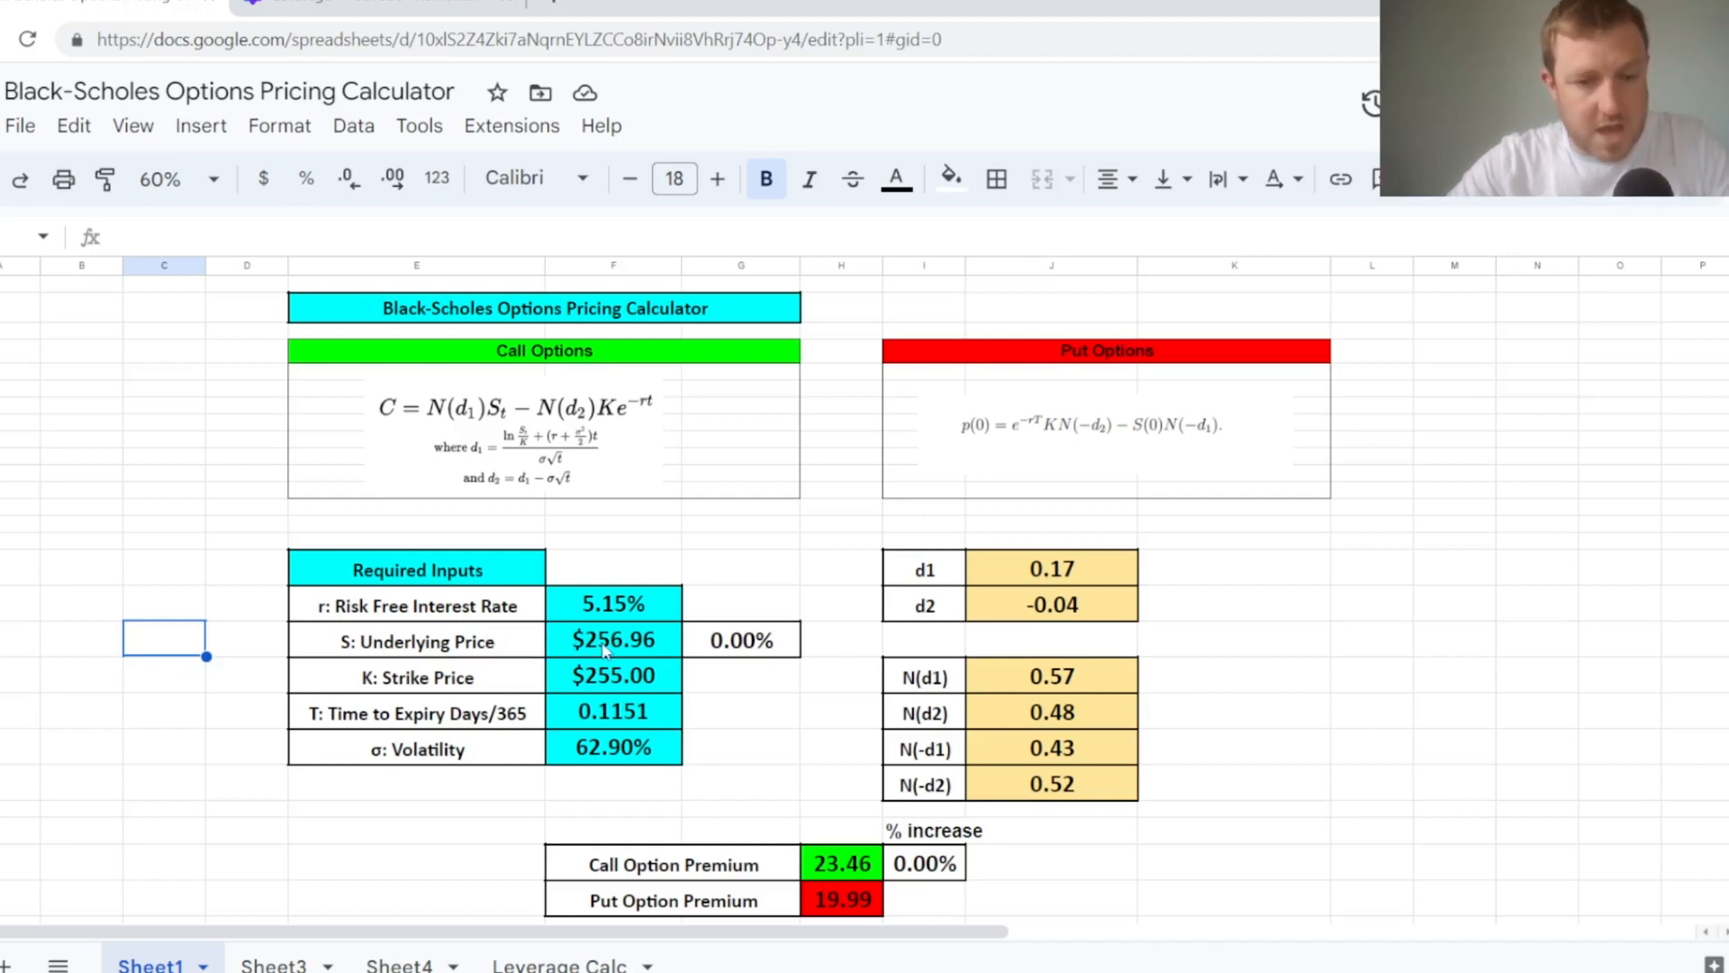
# - Enter 270 as the underlying price in F18, then inspect the G18 percent-change formula
pyautogui.click(613, 639)
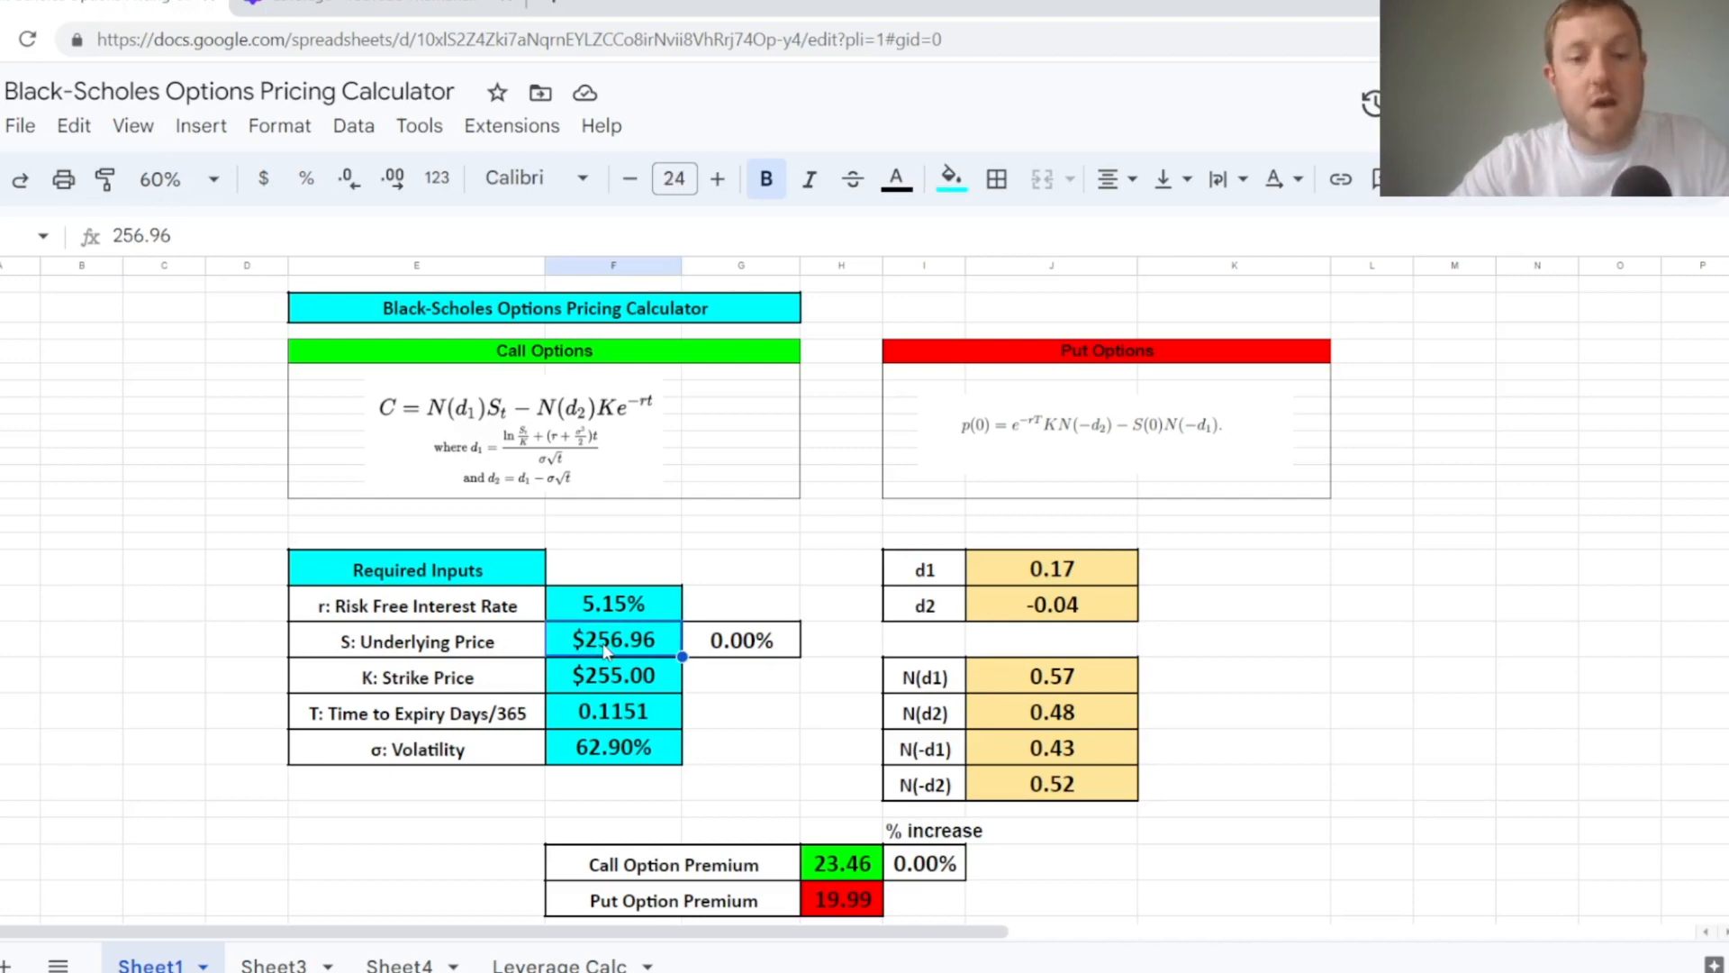
pyautogui.click(416, 640)
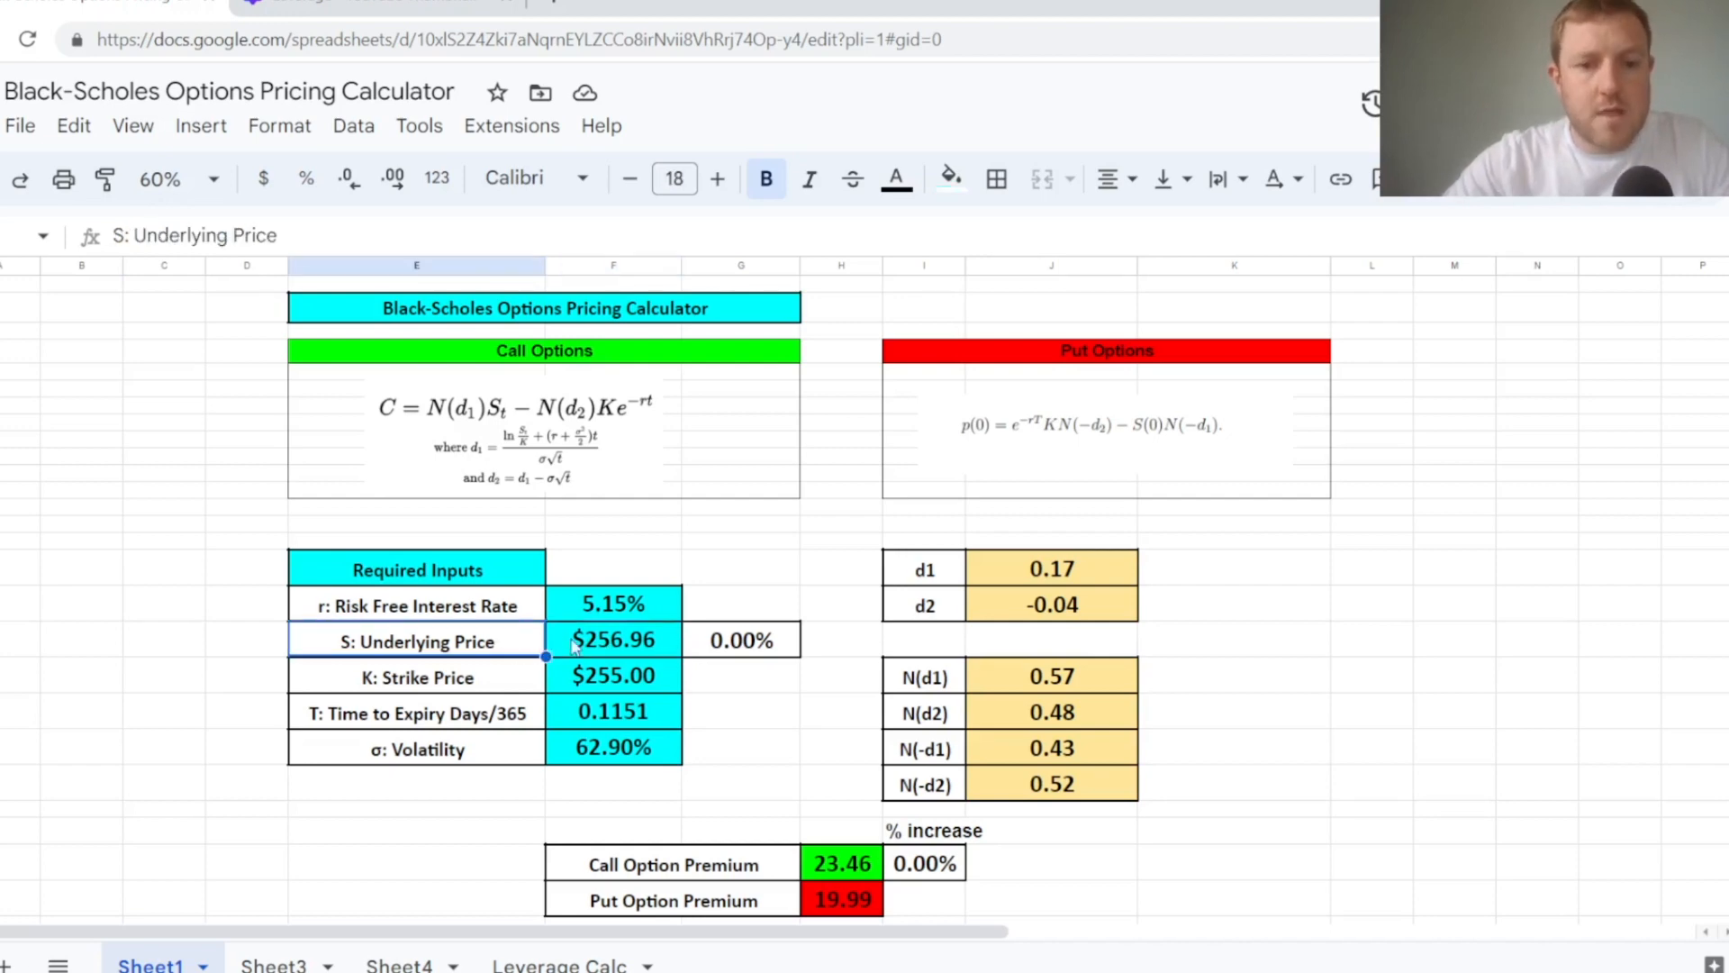
pyautogui.click(613, 639)
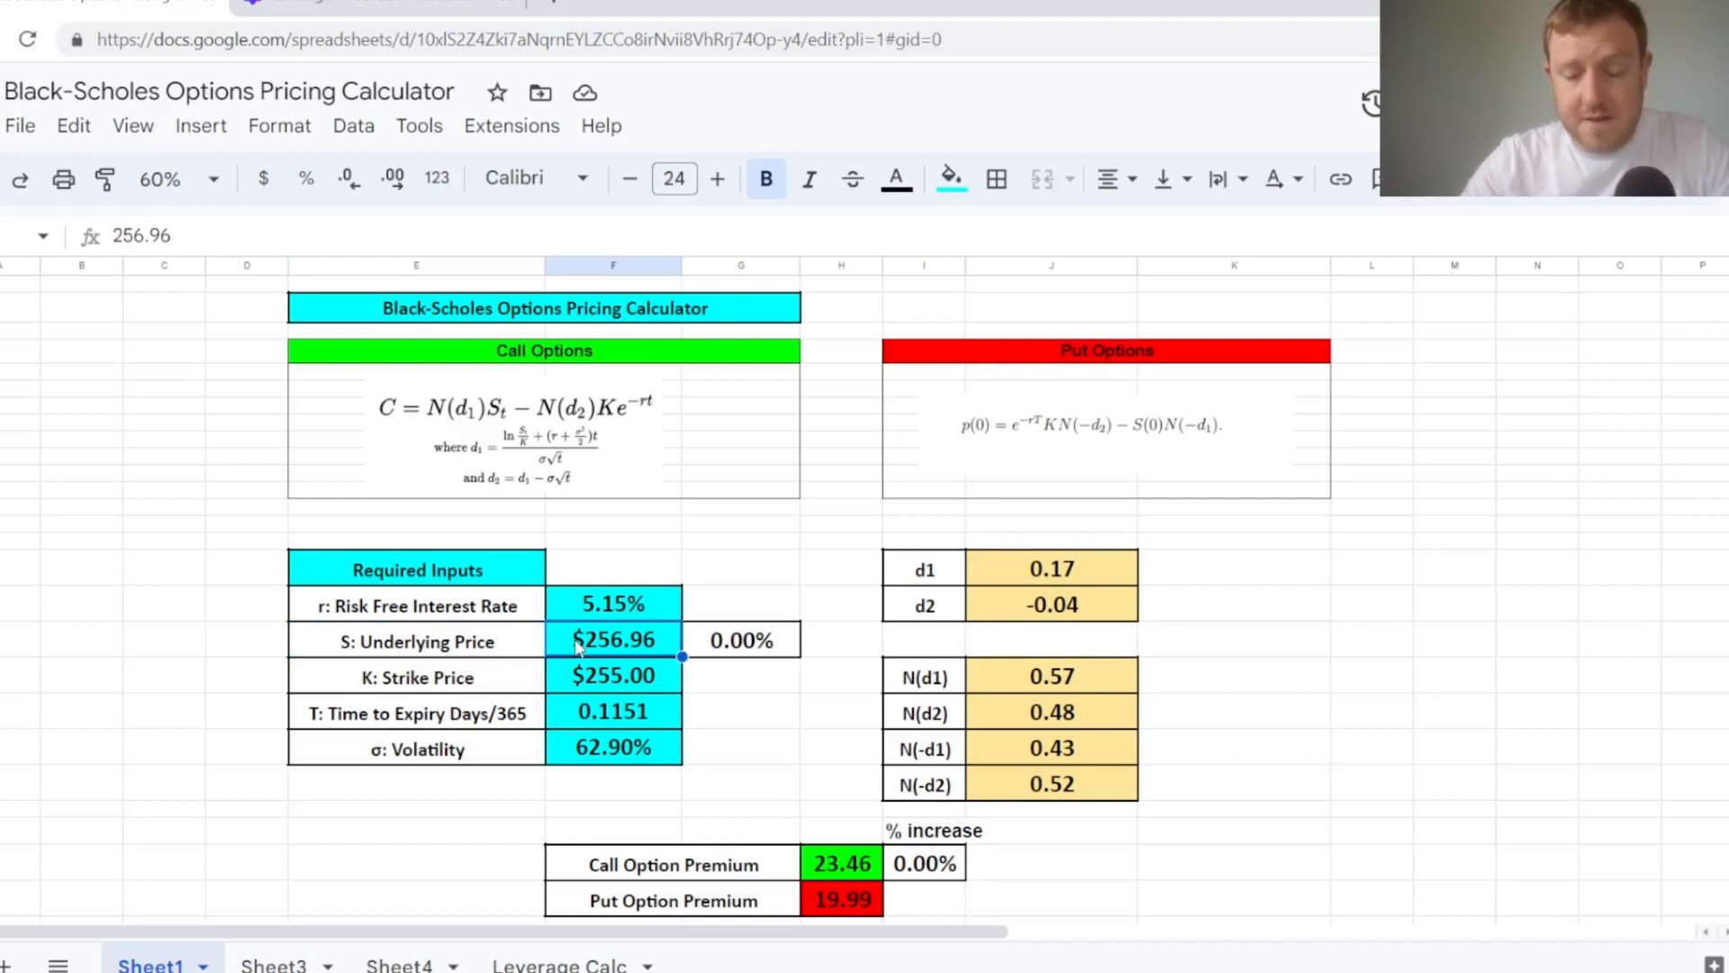
pyautogui.moveTo(583, 645)
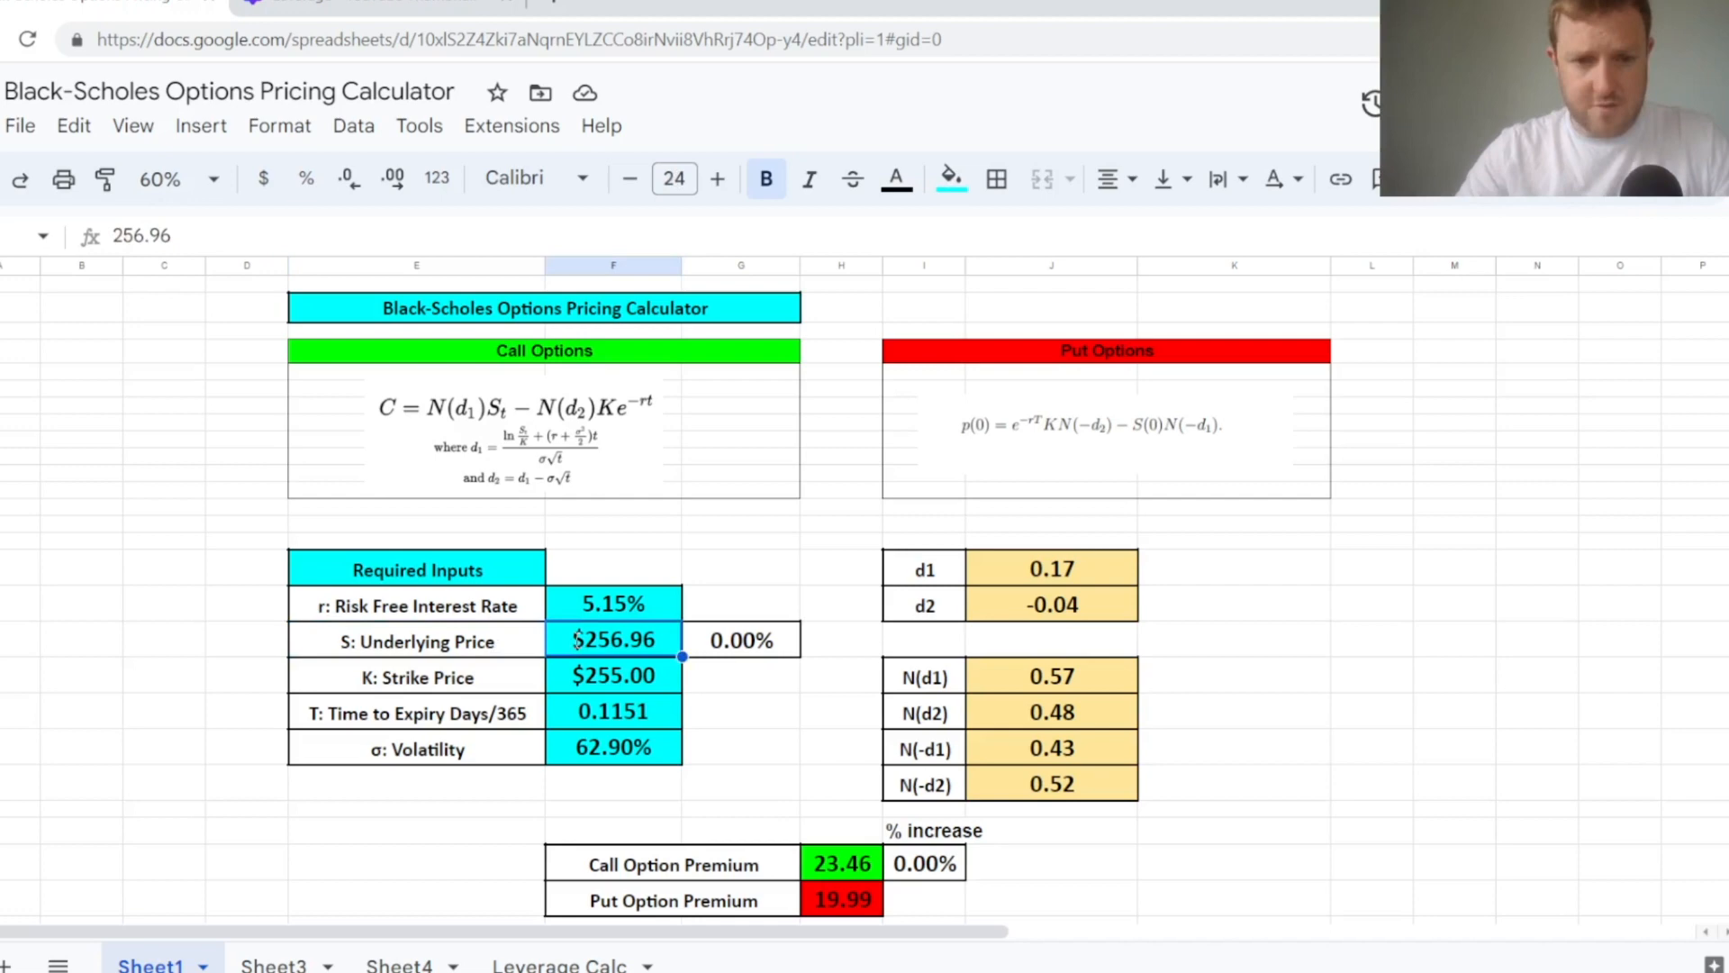
pyautogui.write('270.00')
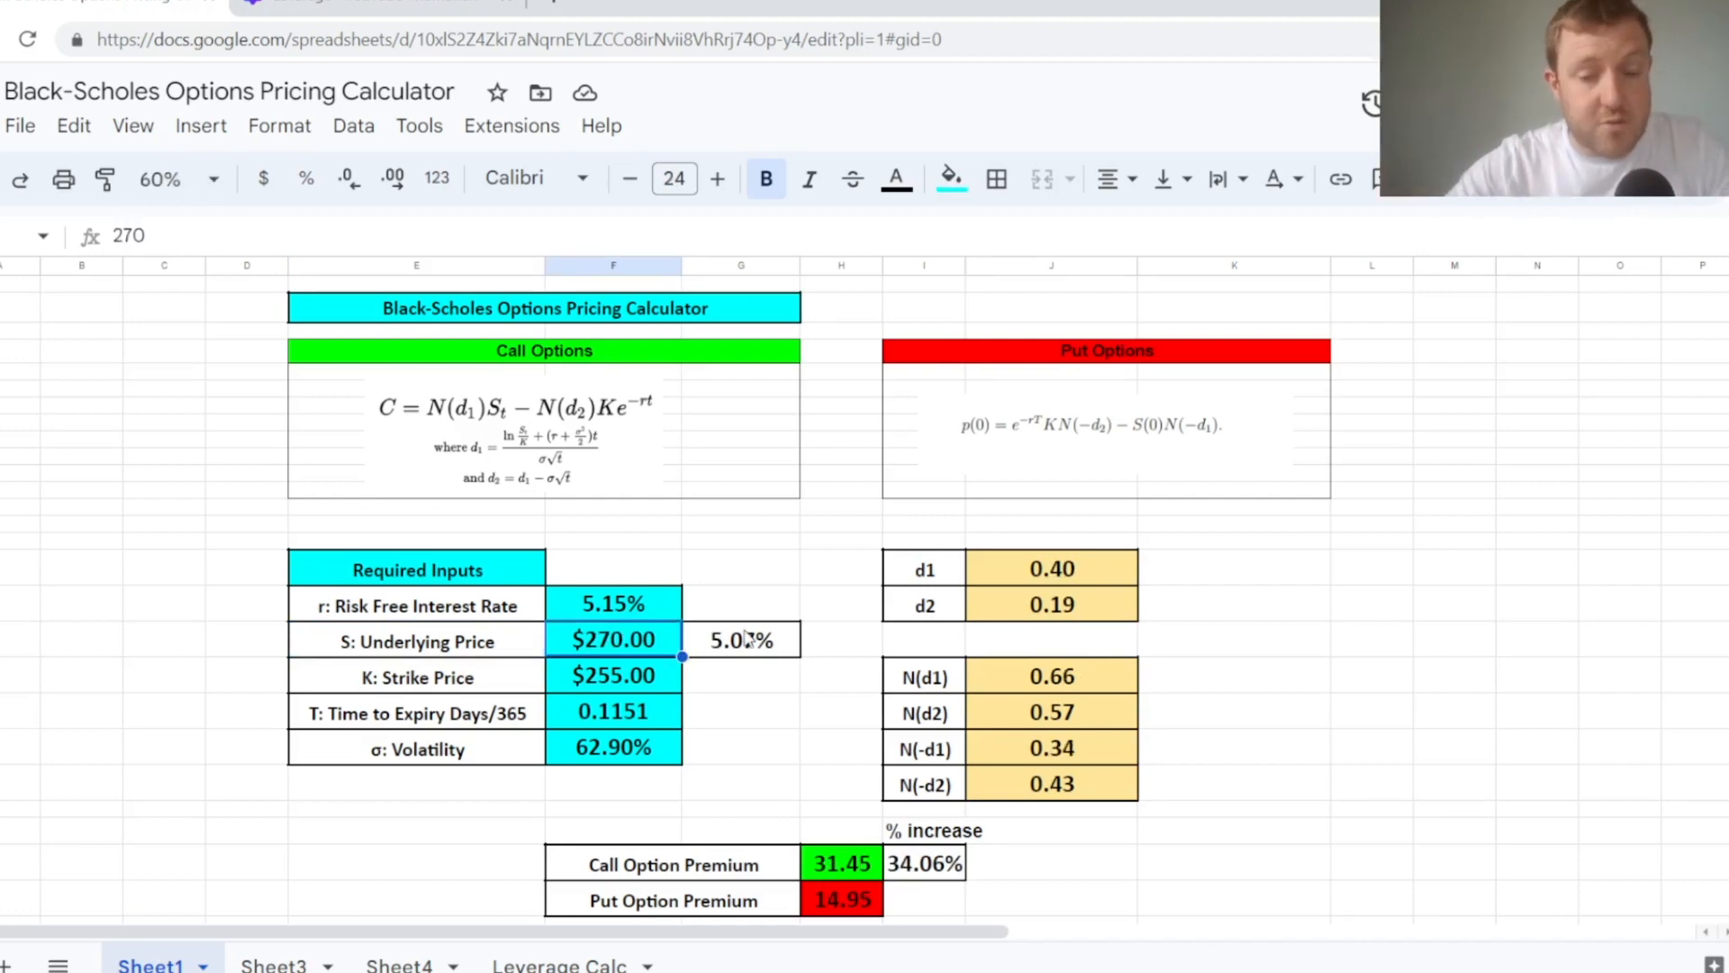
pyautogui.click(740, 639)
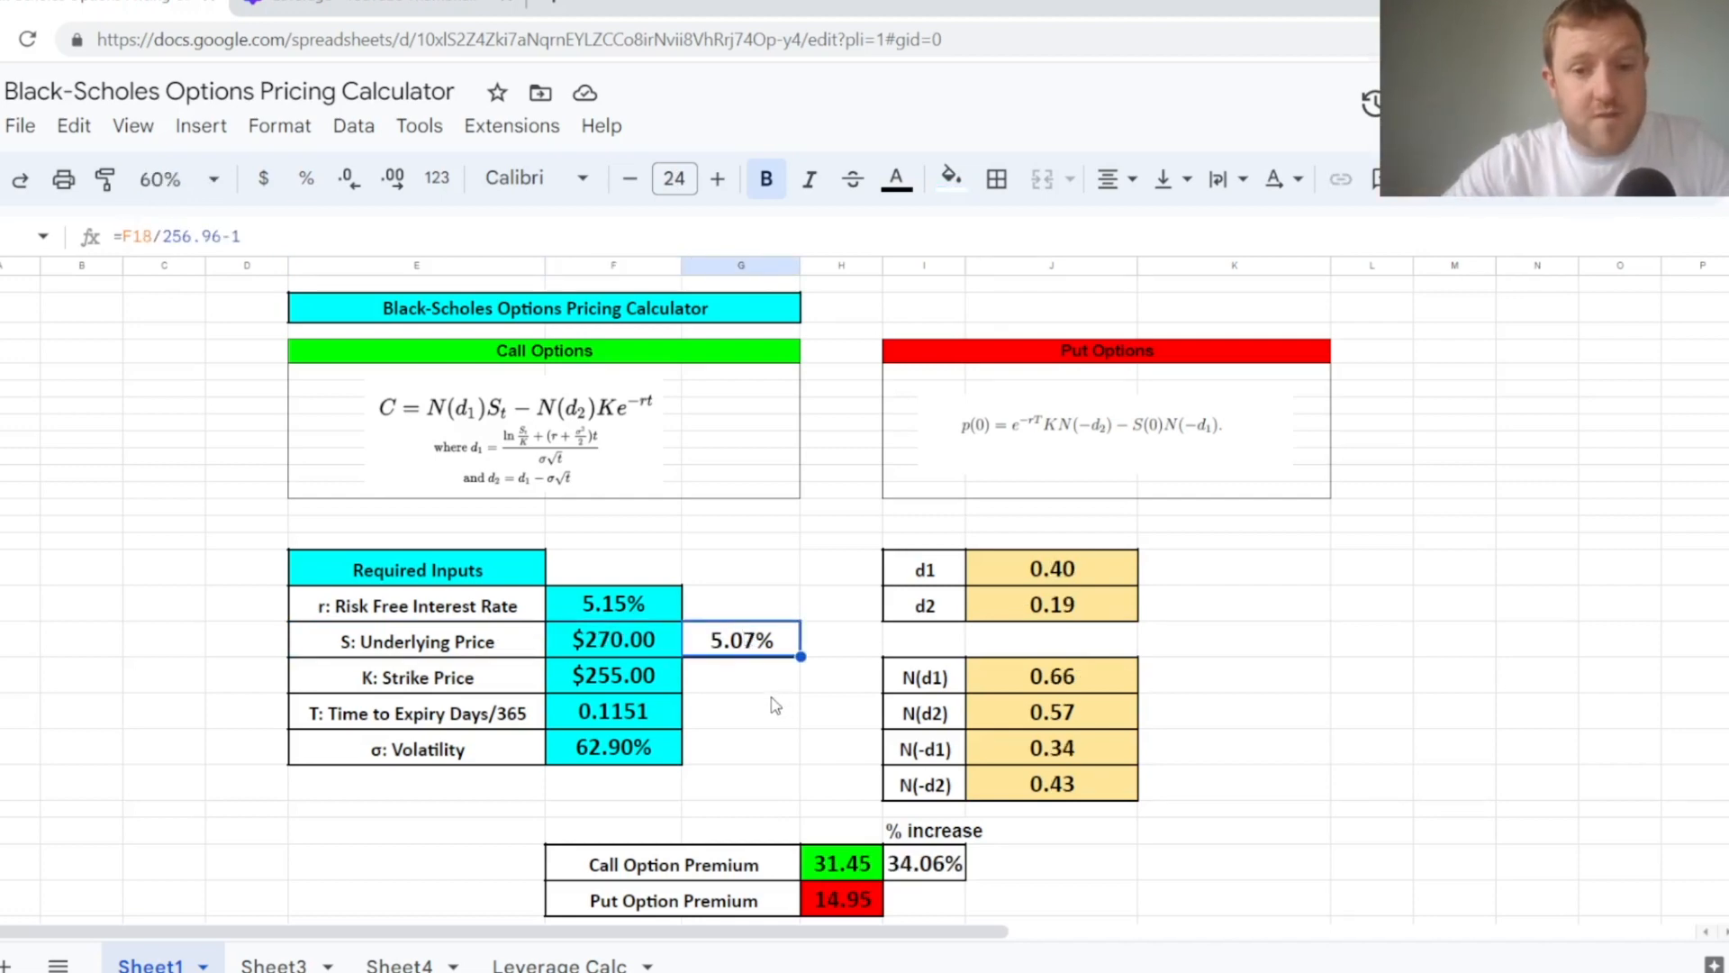
pyautogui.scroll(-3)
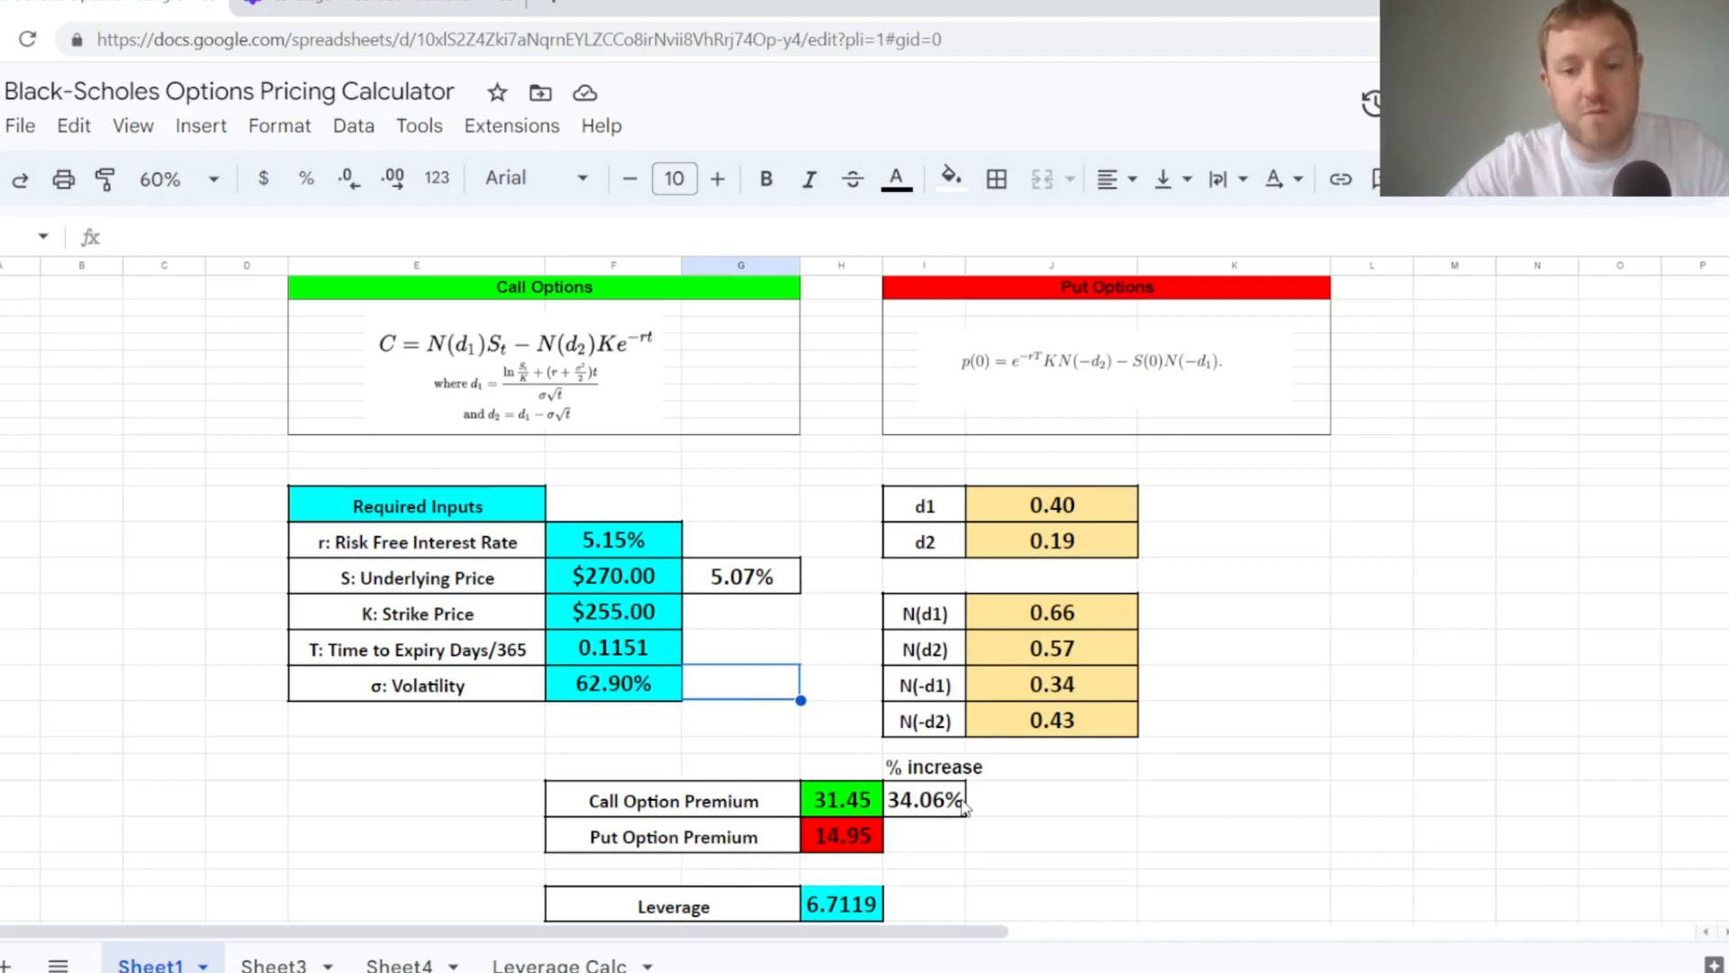
pyautogui.moveTo(897, 905)
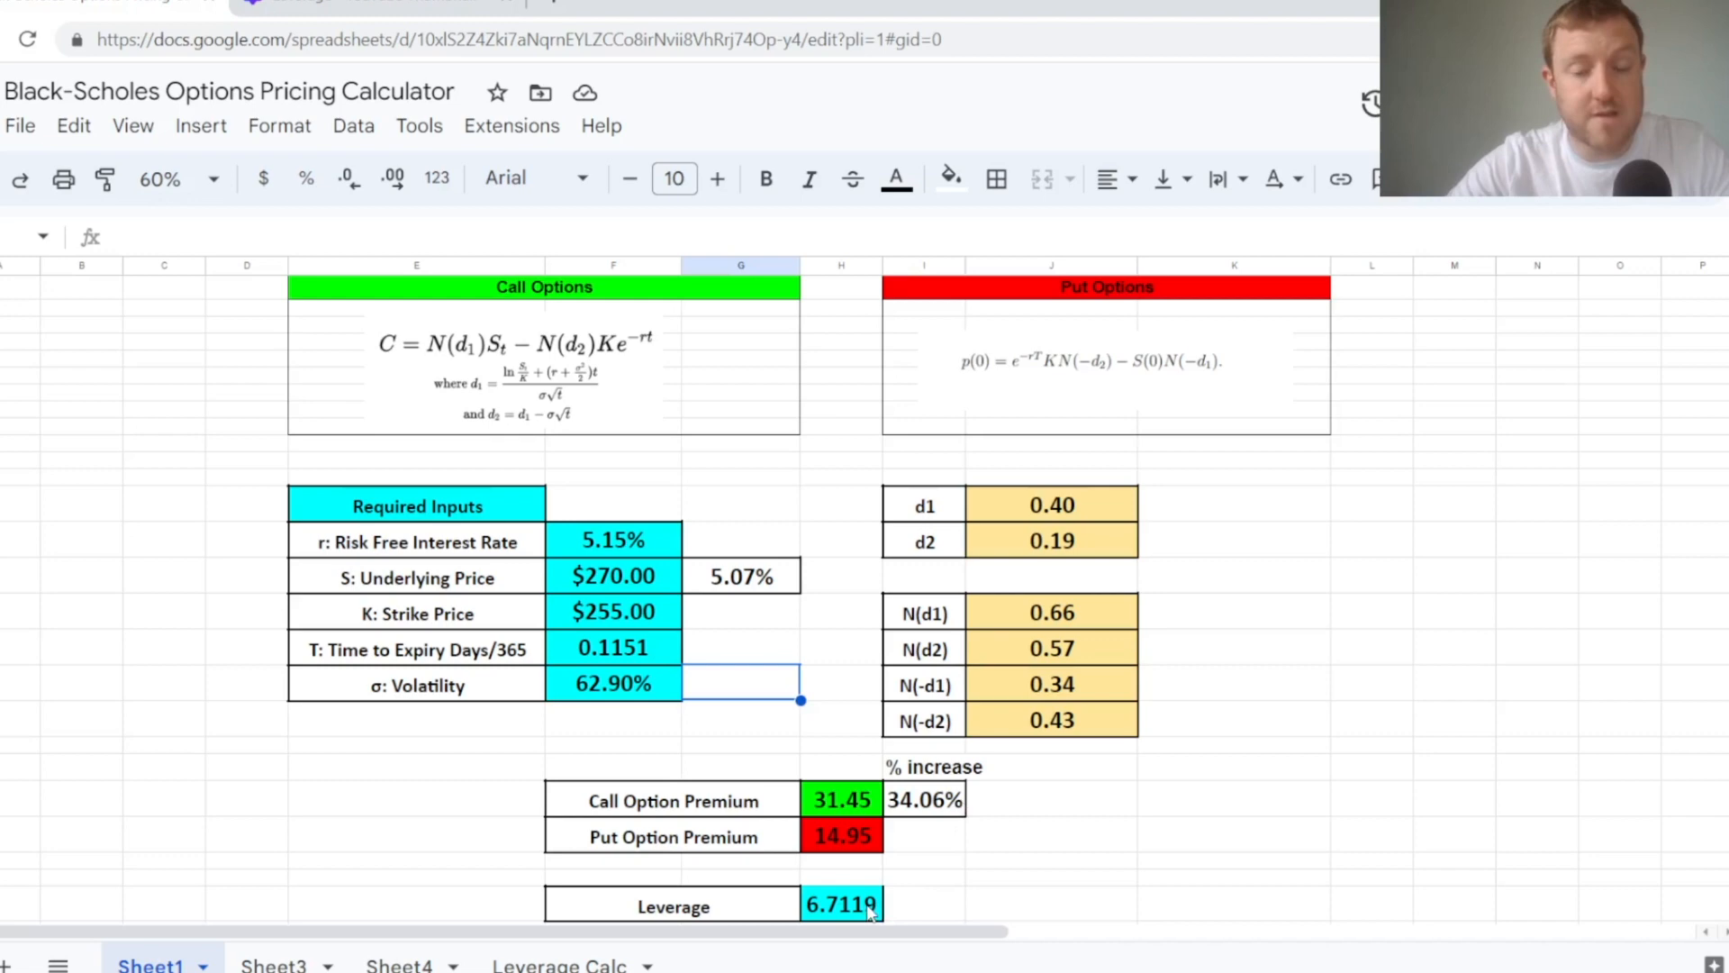
pyautogui.click(924, 903)
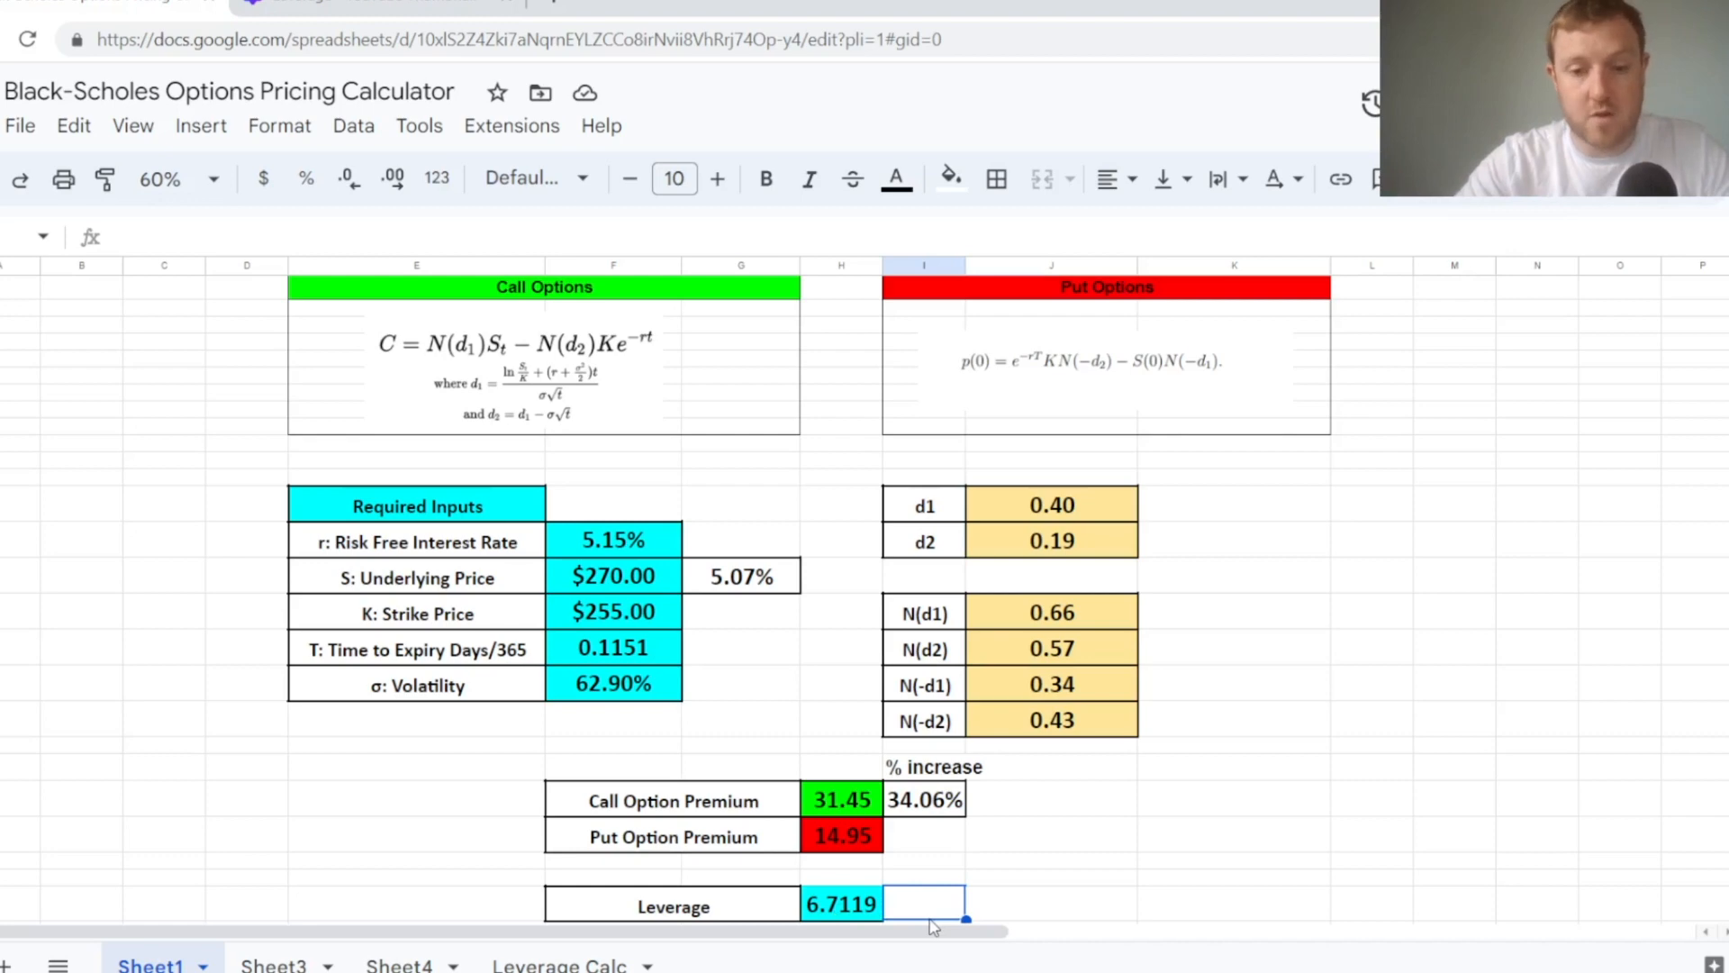
pyautogui.moveTo(866, 926)
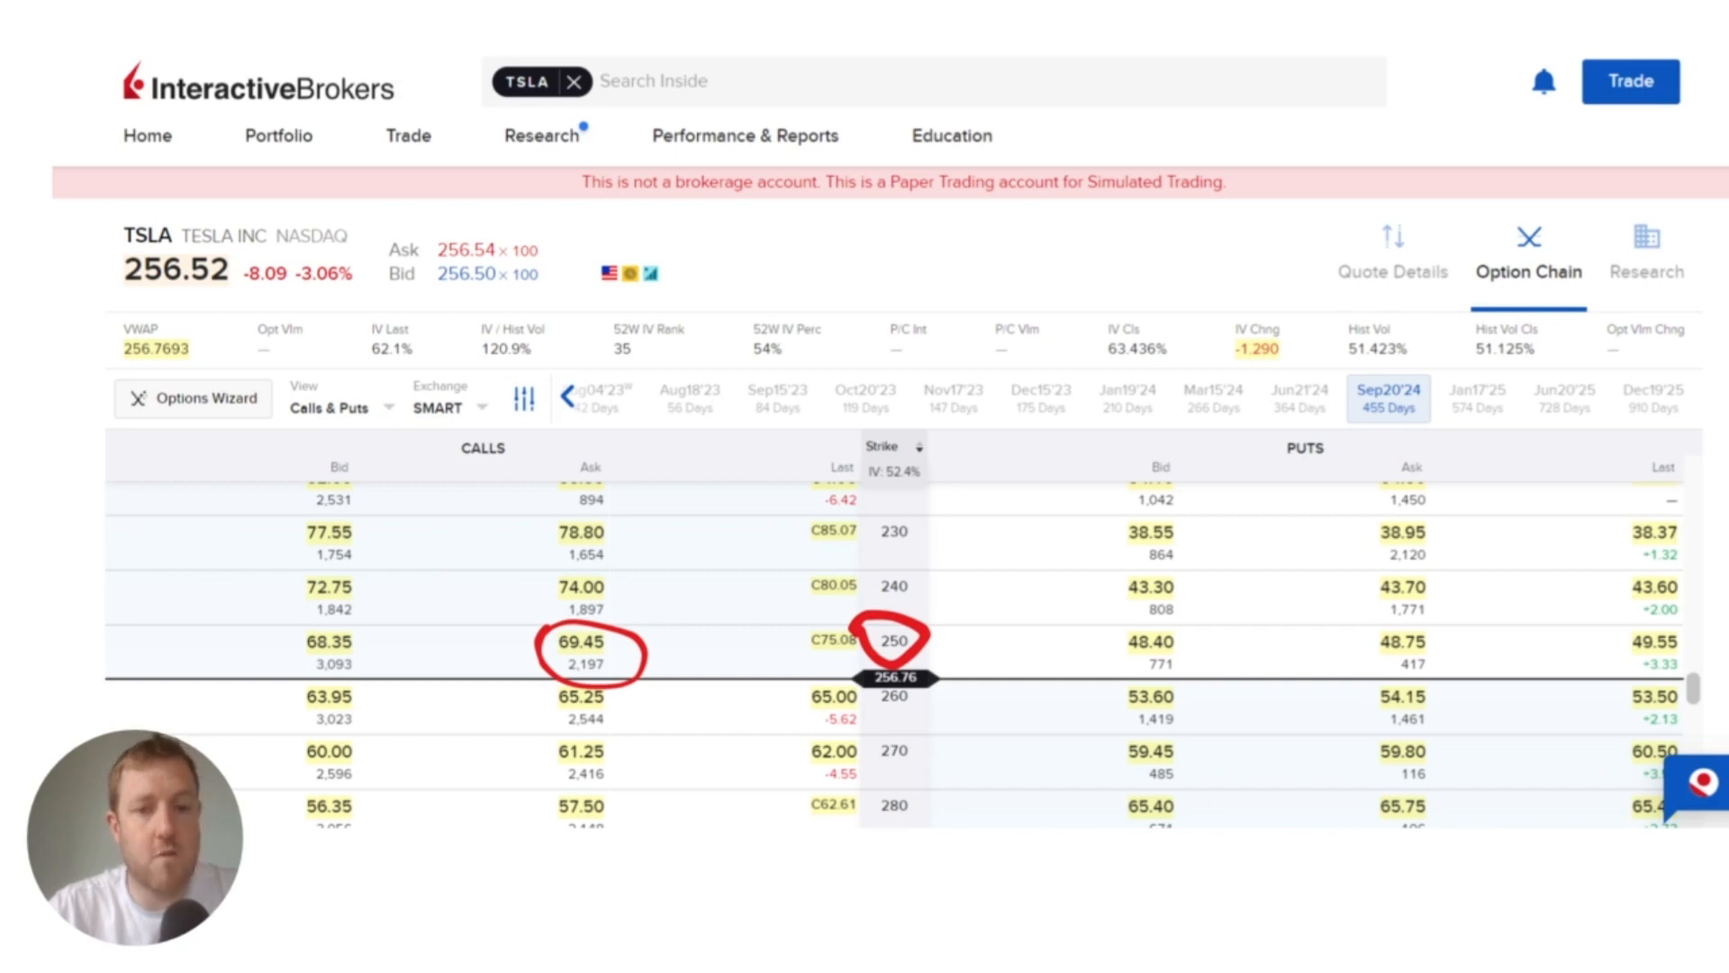
# - Open the buy order preview for the TSLA Sep20'24 250 call from its ask price
pyautogui.click(581, 640)
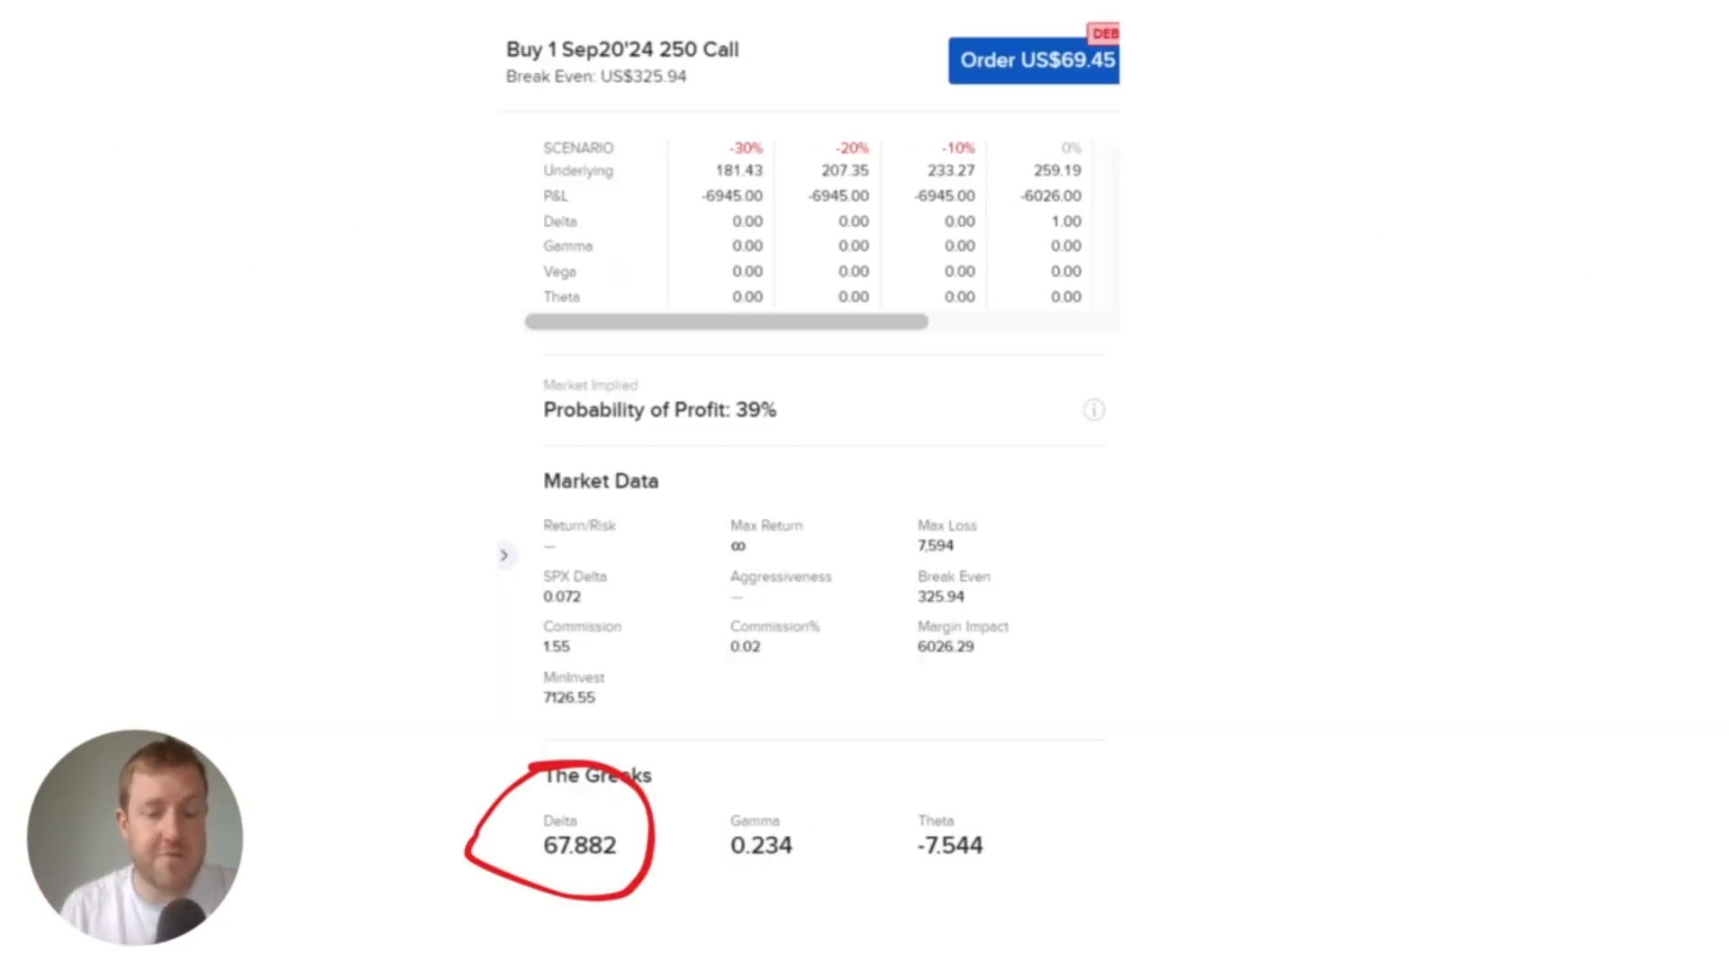